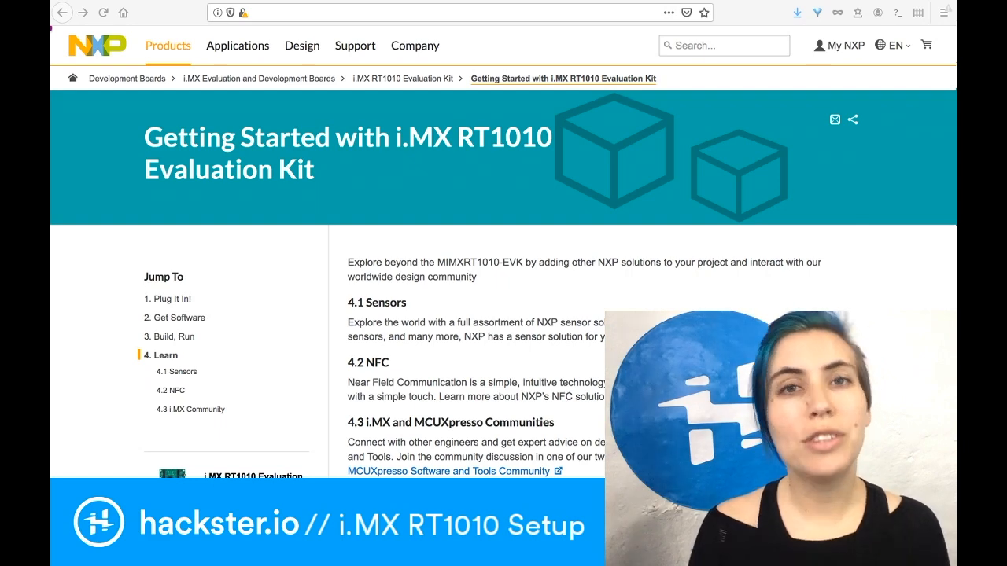
Step: Scroll the Sensors overview to the motion, pressure, magnetic and touch sensor categories
{"action": "scroll", "scroll_direction": "down", "scroll_amount": 3}
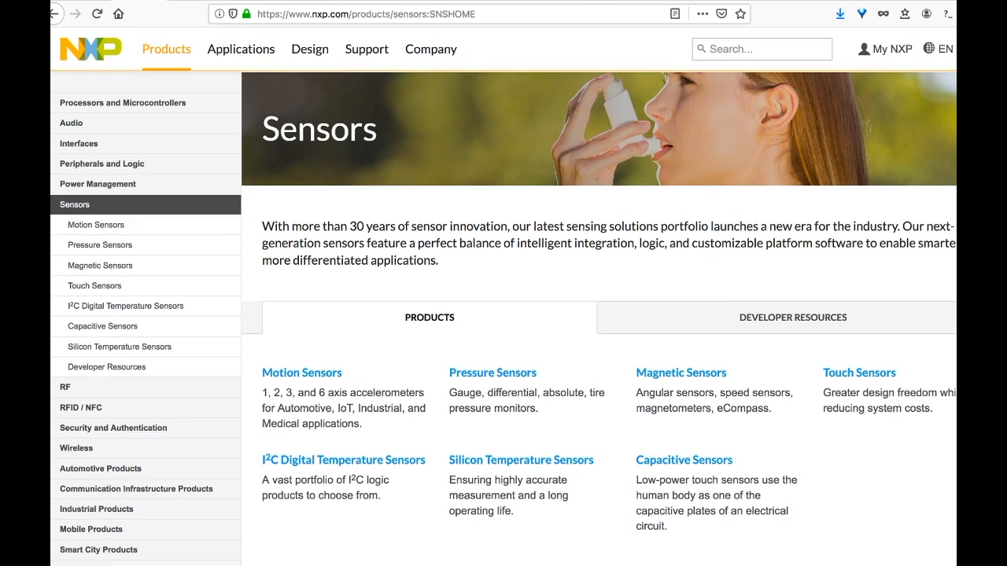
{"action": "scroll", "scroll_direction": "down", "scroll_amount": 3}
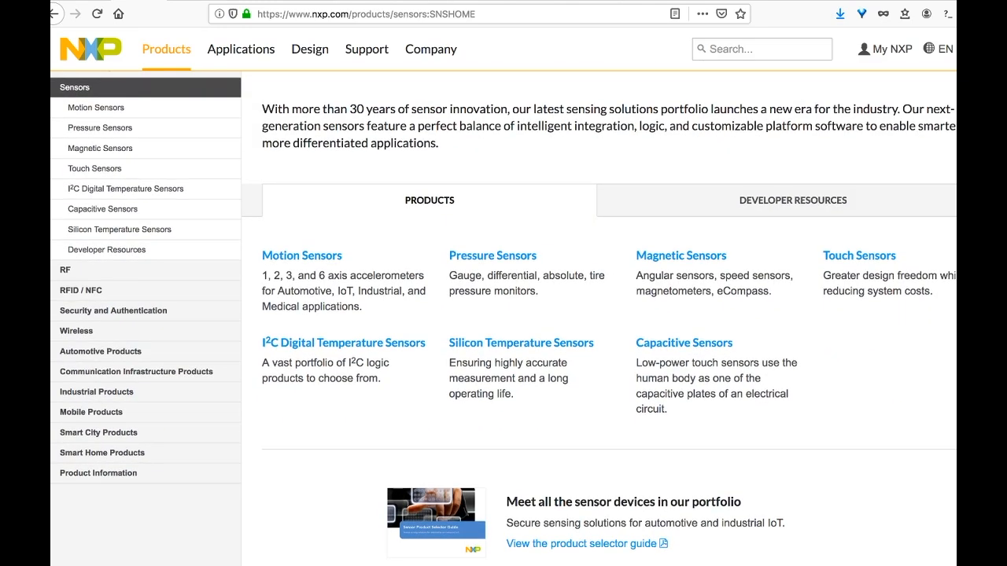
{"action": "scroll", "scroll_direction": "down", "scroll_amount": 3}
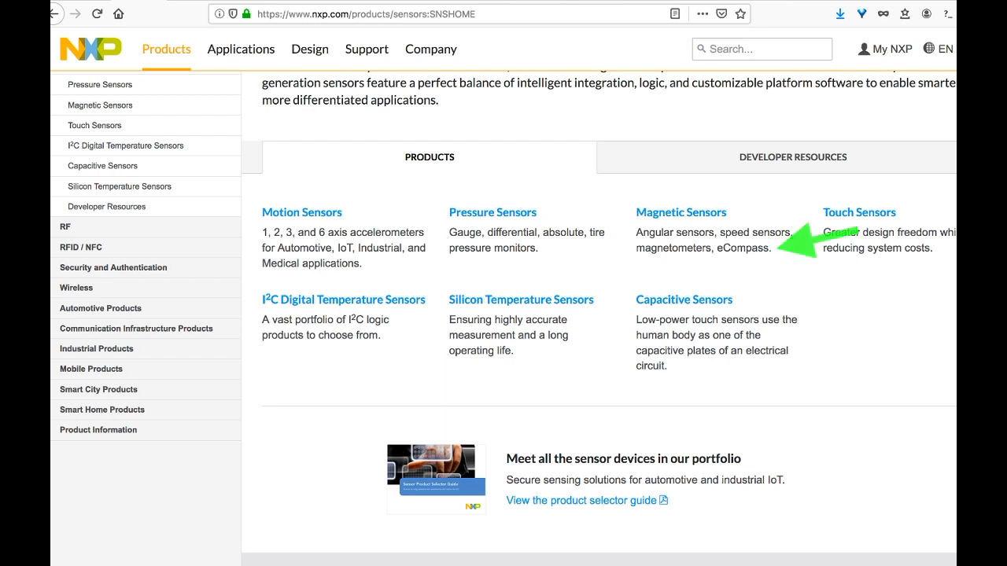
Step: Preview the E-Compass demo readme.txt and read its overview, toolchains and hardware requirements
{"action": "left_click", "coordinate": [680, 211]}
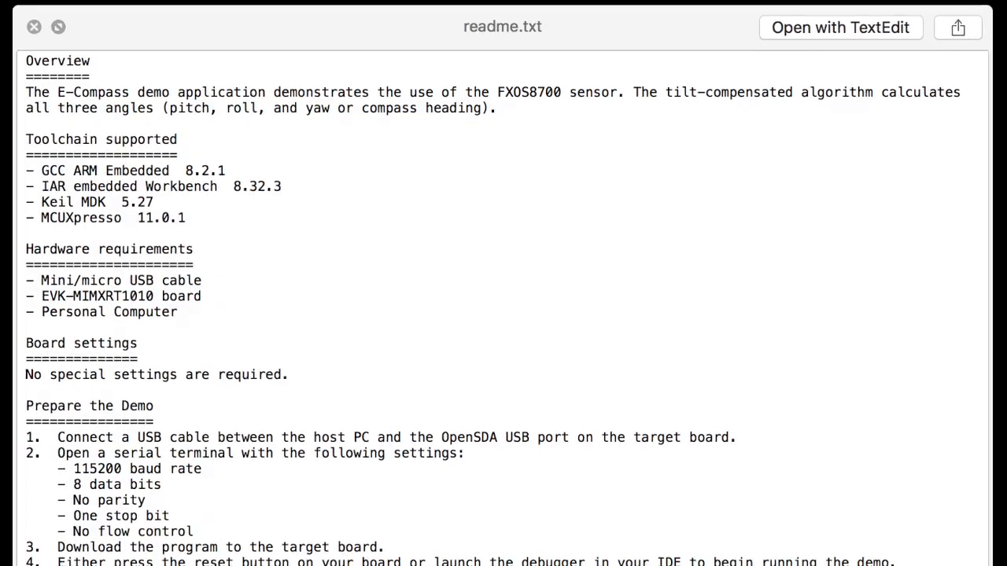
{"action": "scroll", "scroll_direction": "down", "scroll_amount": 3}
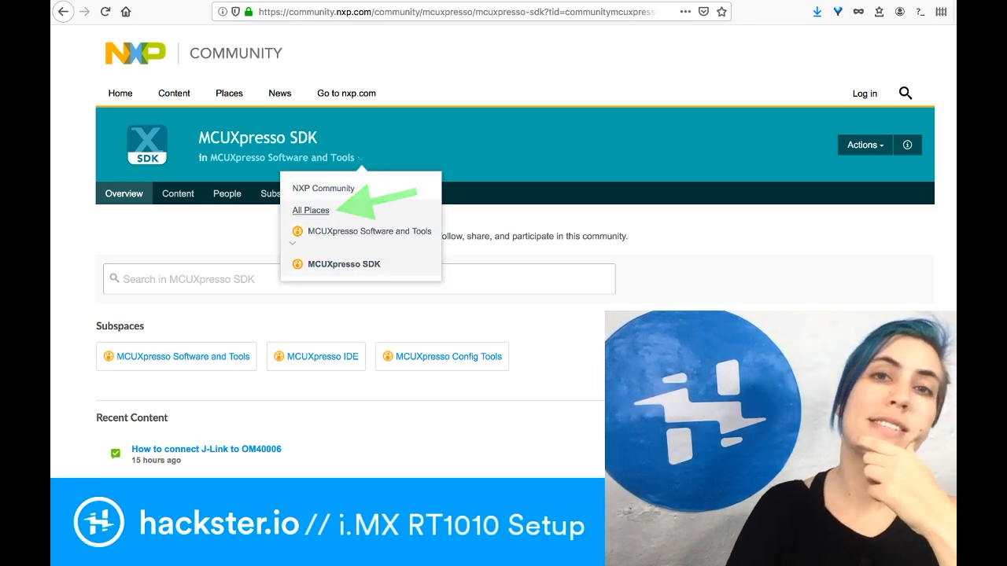
Step: From All Places enter the i.MX RT space and open 'Reason #5 to consider i.MX RT1010 – It can spin motors'
{"action": "left_click", "coordinate": [312, 211]}
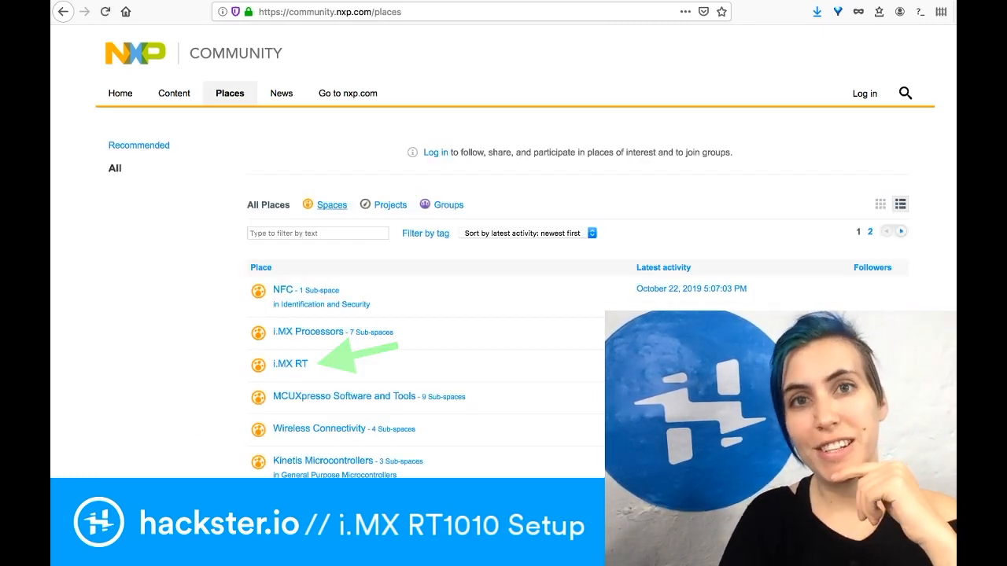
{"action": "left_click", "coordinate": [289, 363]}
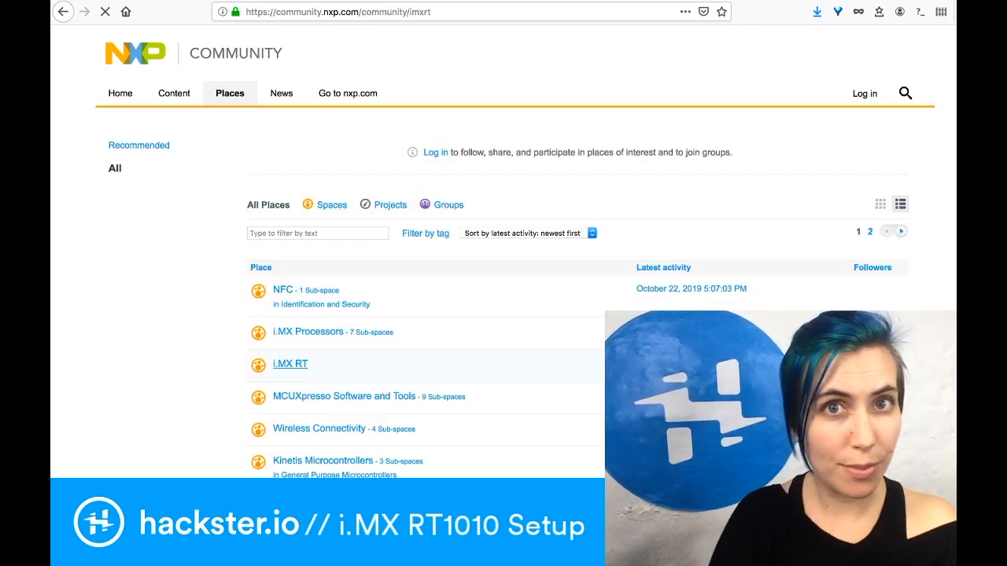
{"action": "left_click", "coordinate": [289, 363]}
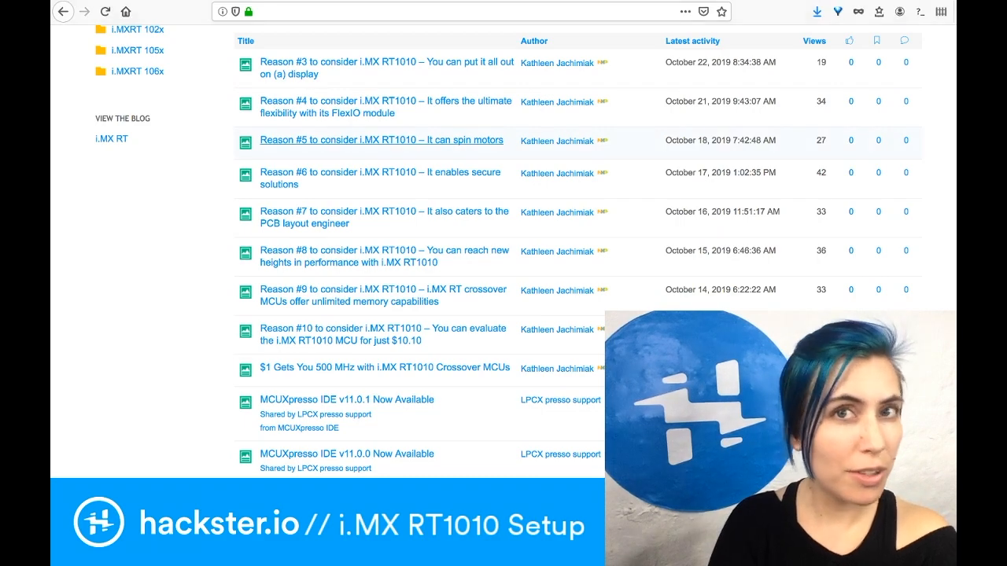
{"action": "left_click", "coordinate": [381, 140]}
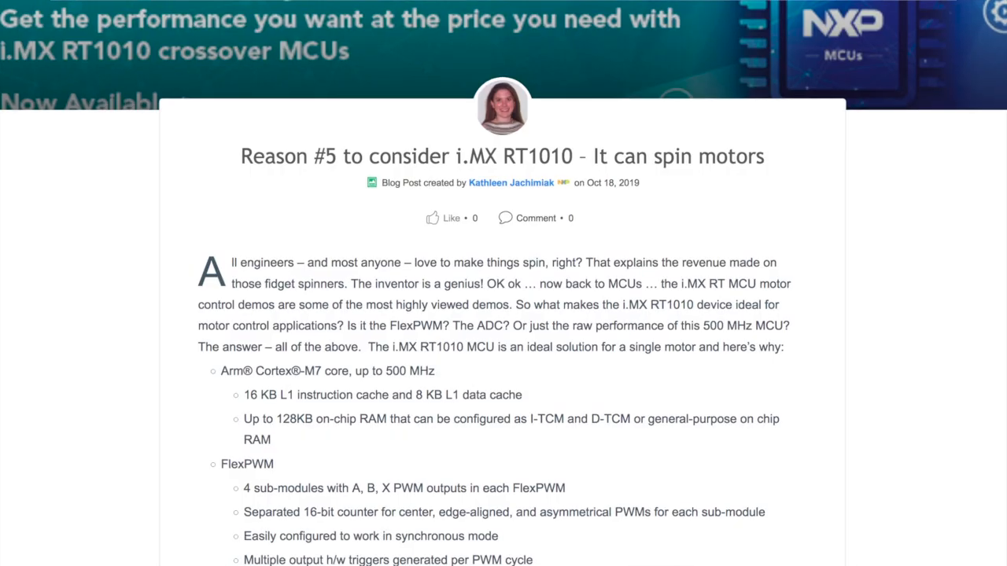